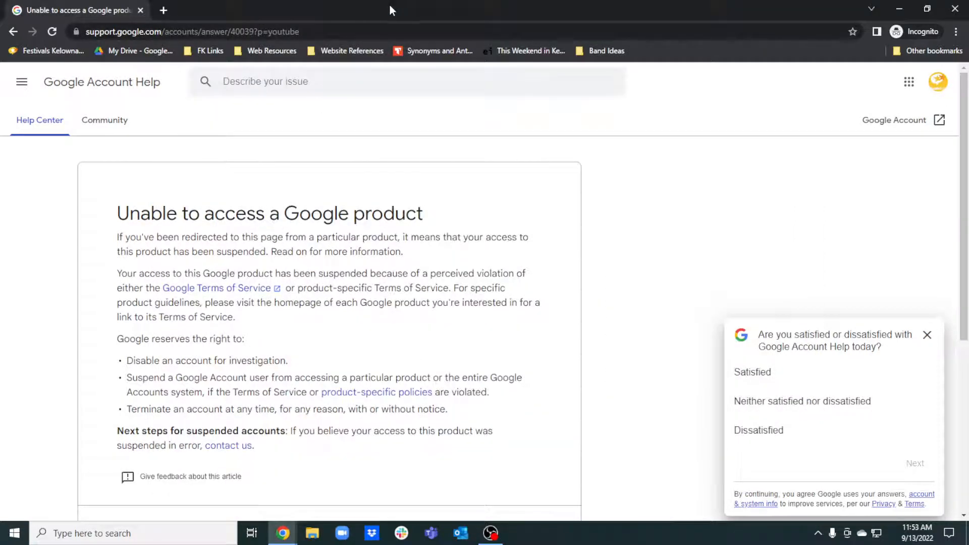
mouse_move(307, 232)
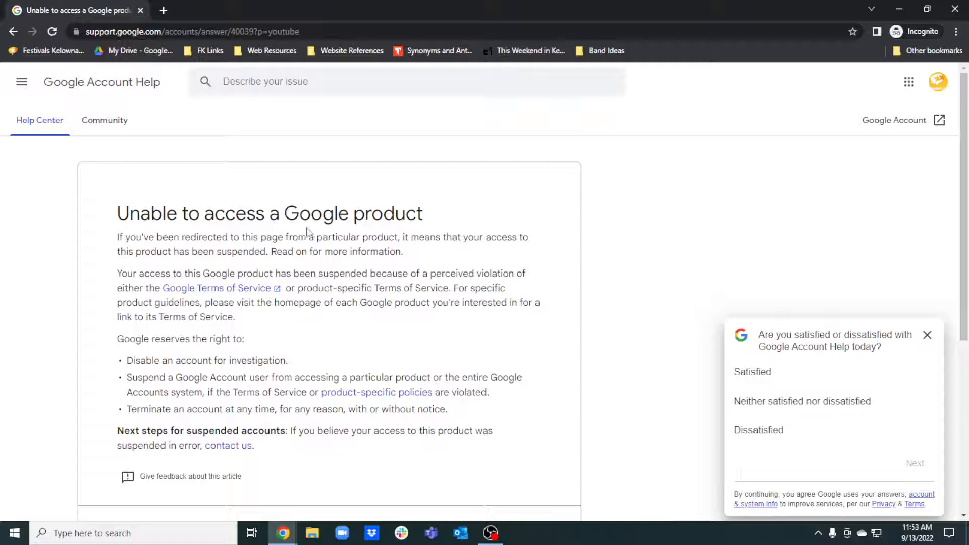
mouse_move(72, 157)
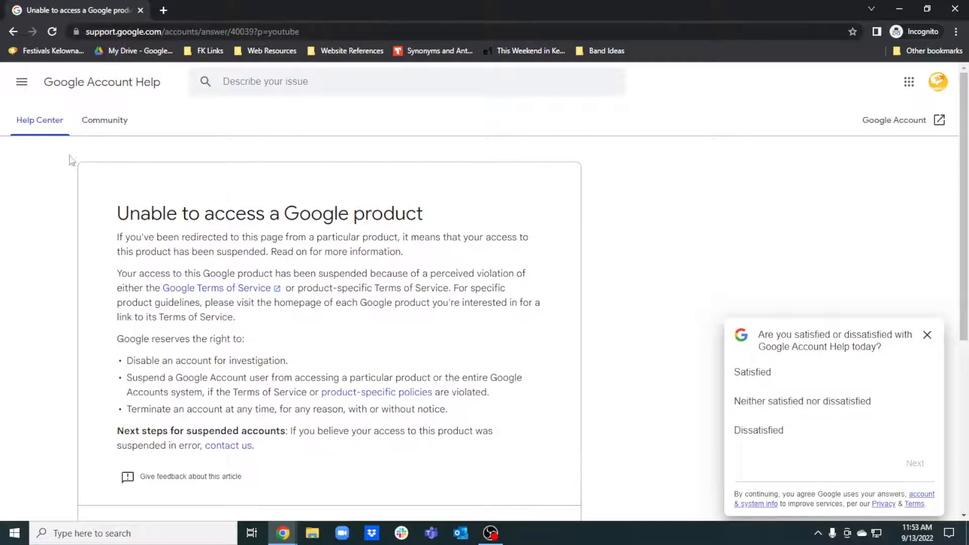
mouse_move(927, 334)
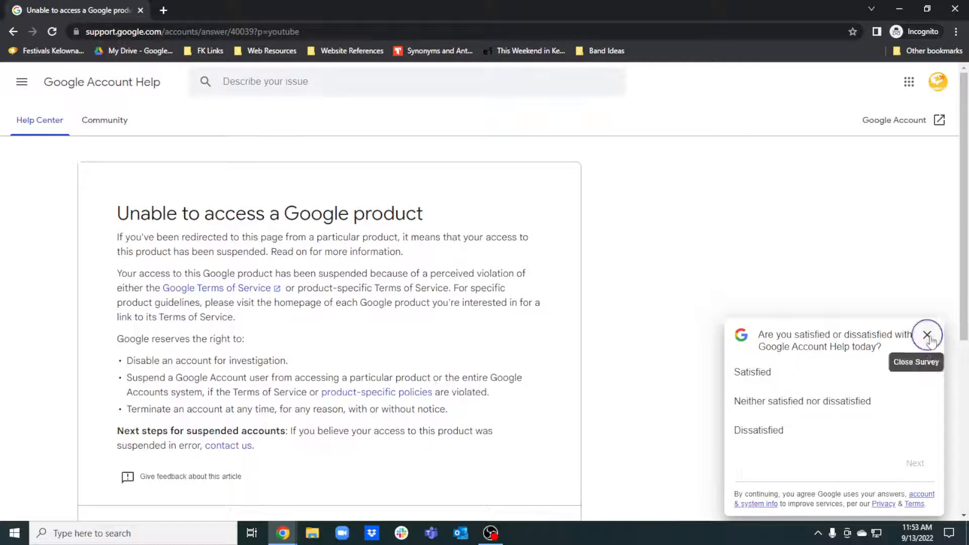
- Dismiss the 'Are you satisfied' survey popup on the Google Account Help article
click(928, 334)
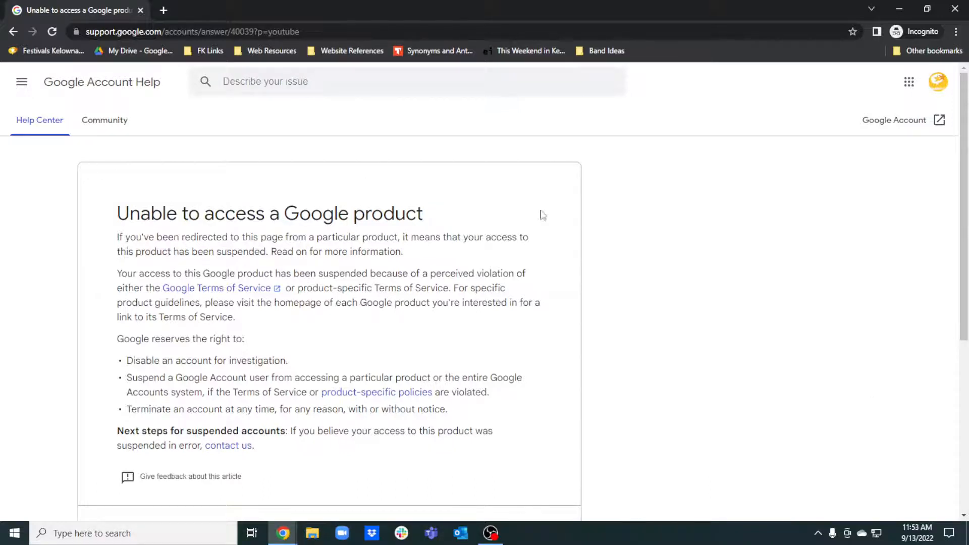
mouse_move(324, 45)
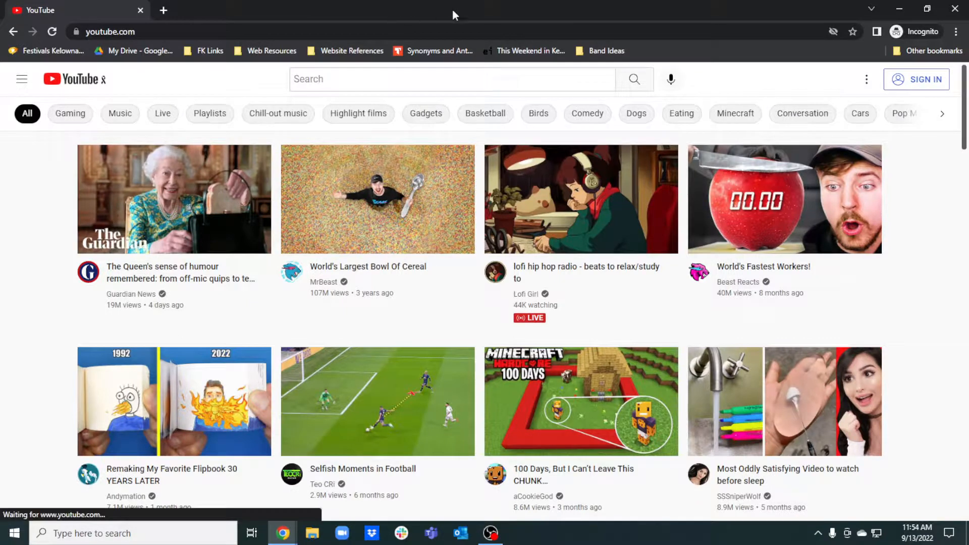
- Attempt YouTube sign-in, which redirects back to the 'Unable to access a Google product' article
click(924, 79)
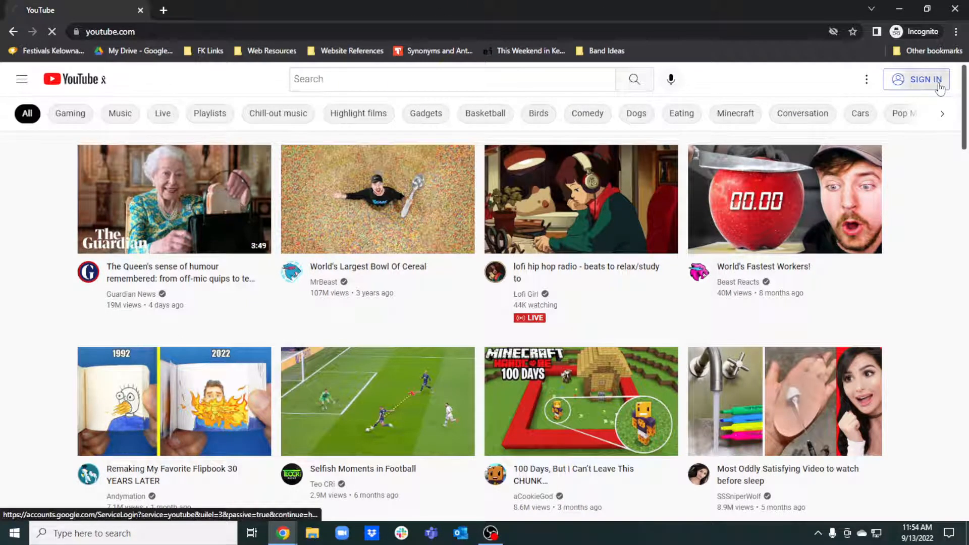
click(925, 79)
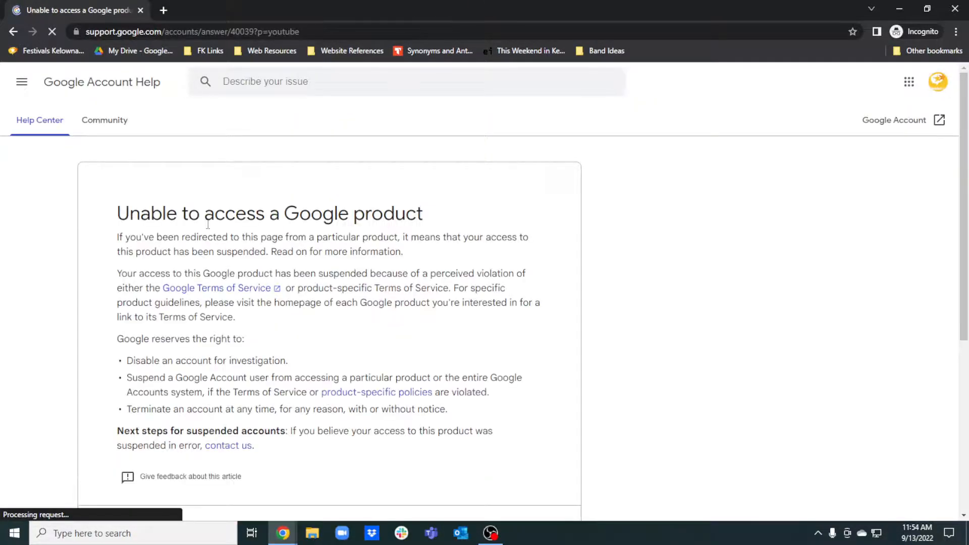
mouse_move(938, 82)
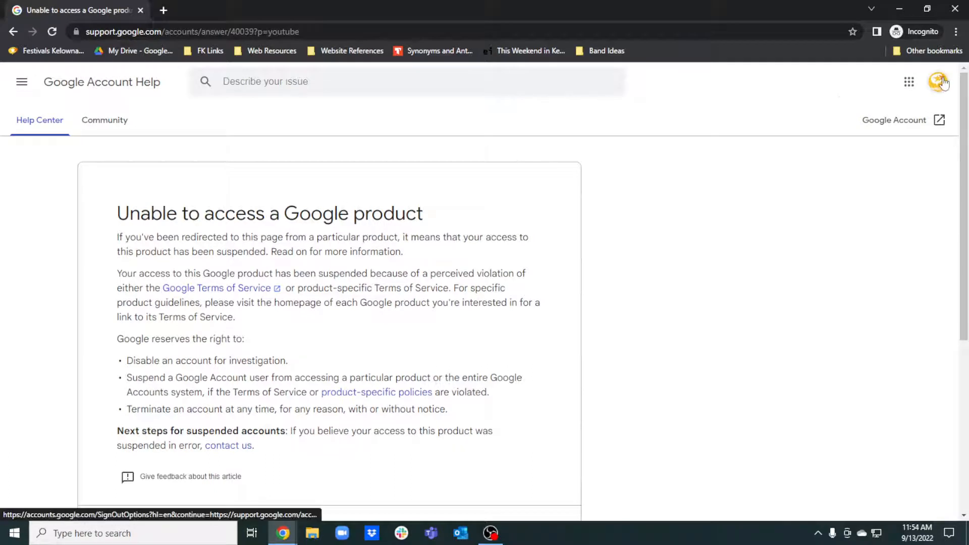
mouse_move(448, 303)
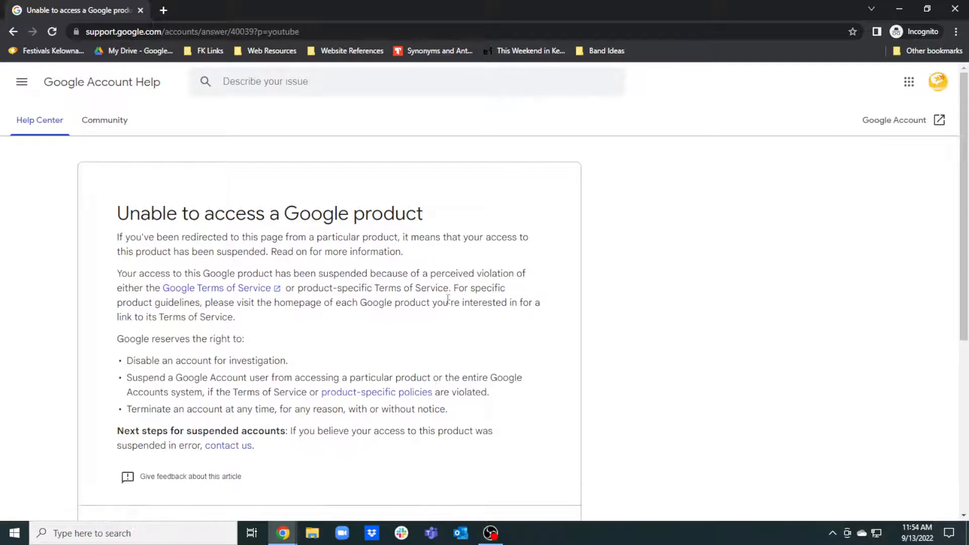
mouse_move(699, 200)
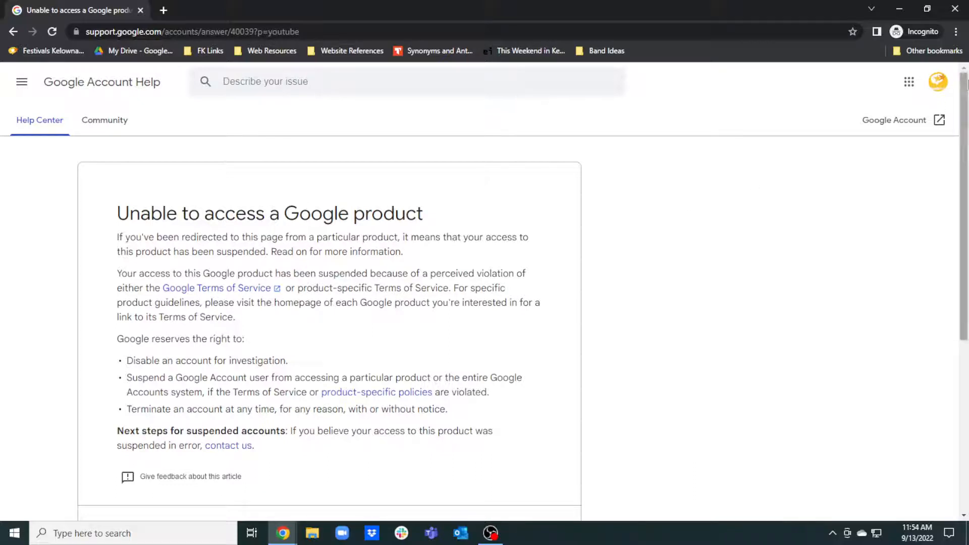
mouse_move(790, 200)
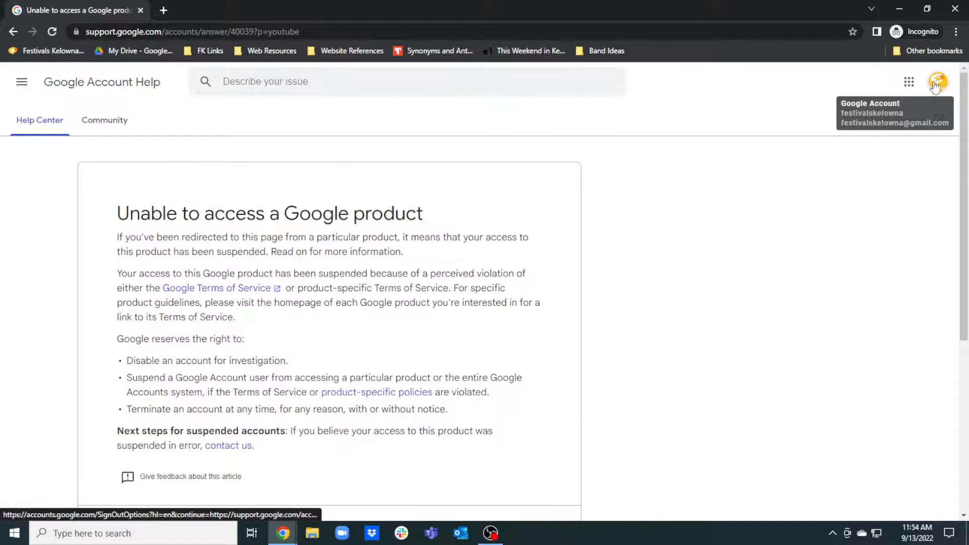
- Switch to the secondary Festivals Kelowna account, reopening the help article in a new tab (authuser=1)
click(937, 83)
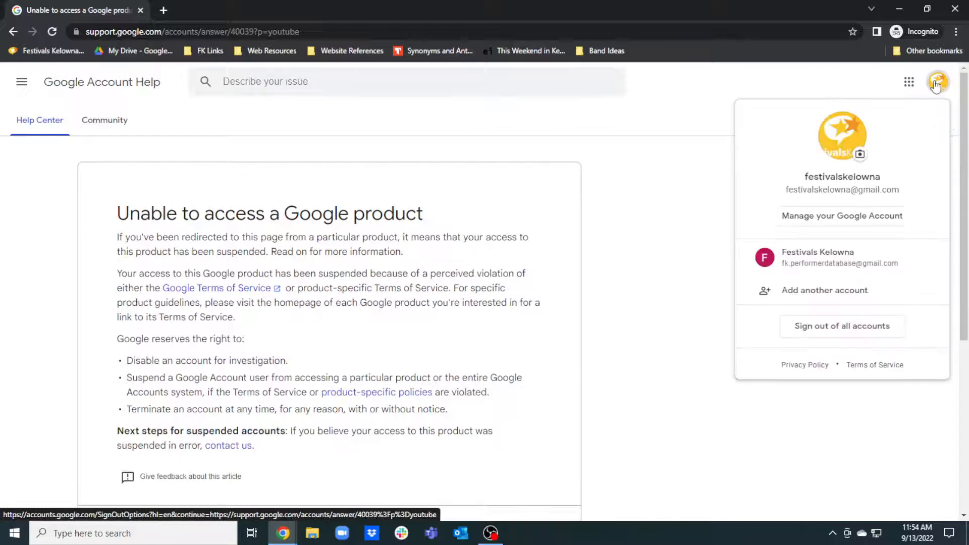
mouse_move(832, 267)
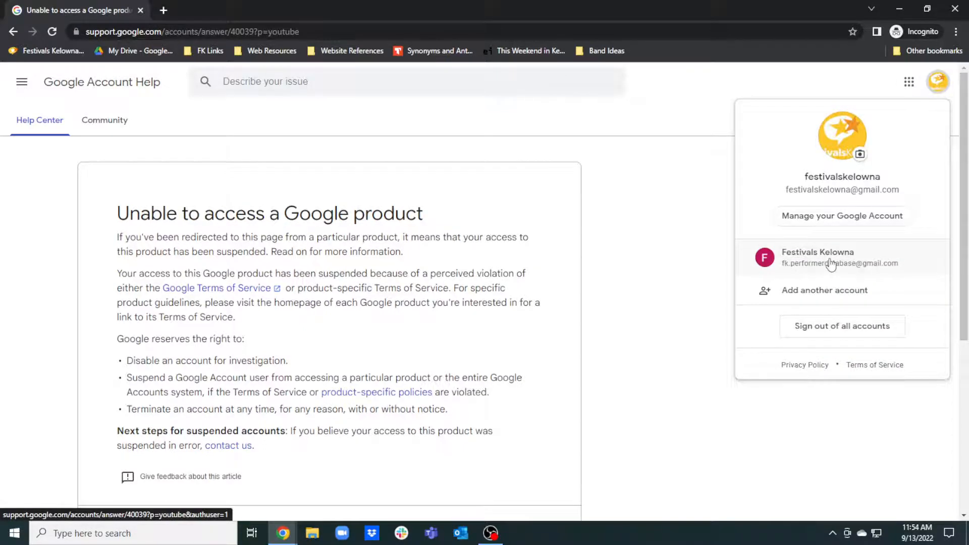
click(832, 258)
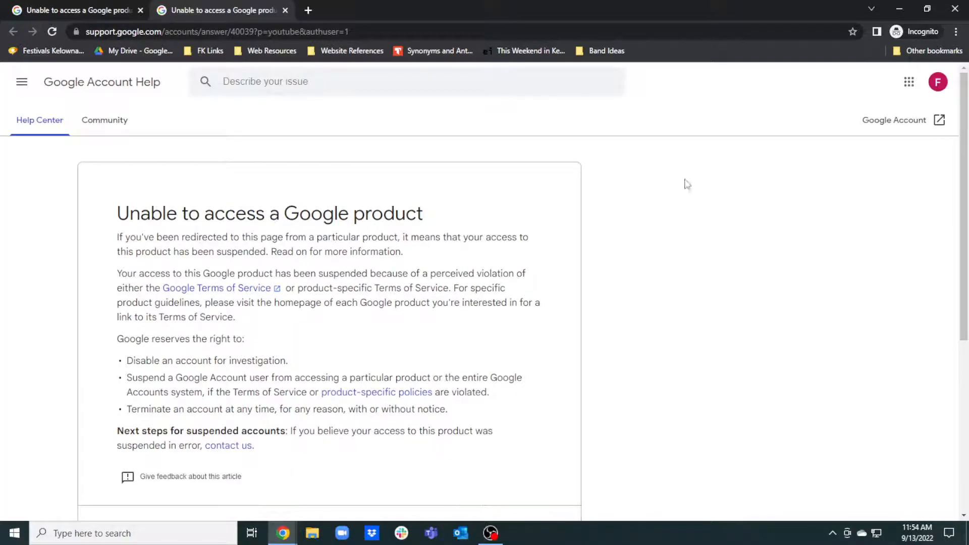
mouse_move(238, 224)
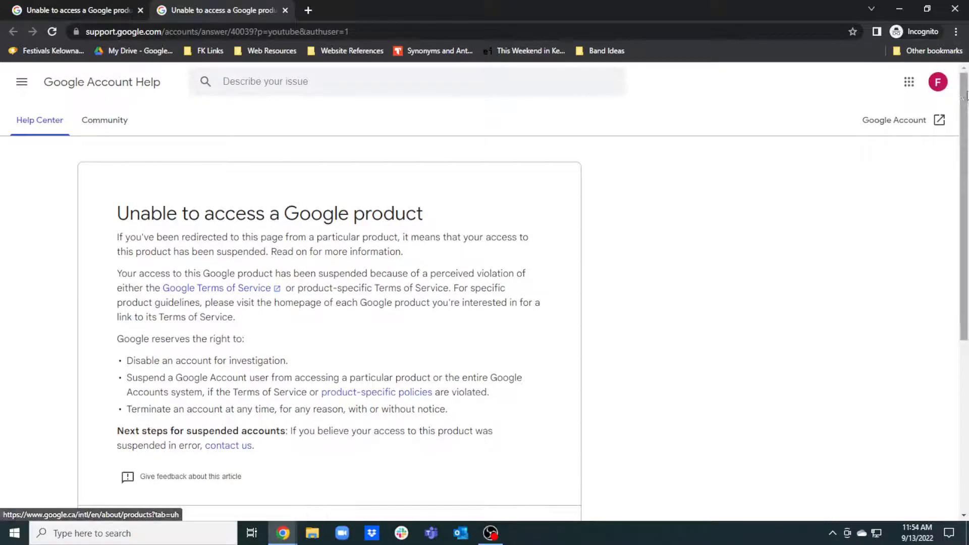
mouse_move(908, 81)
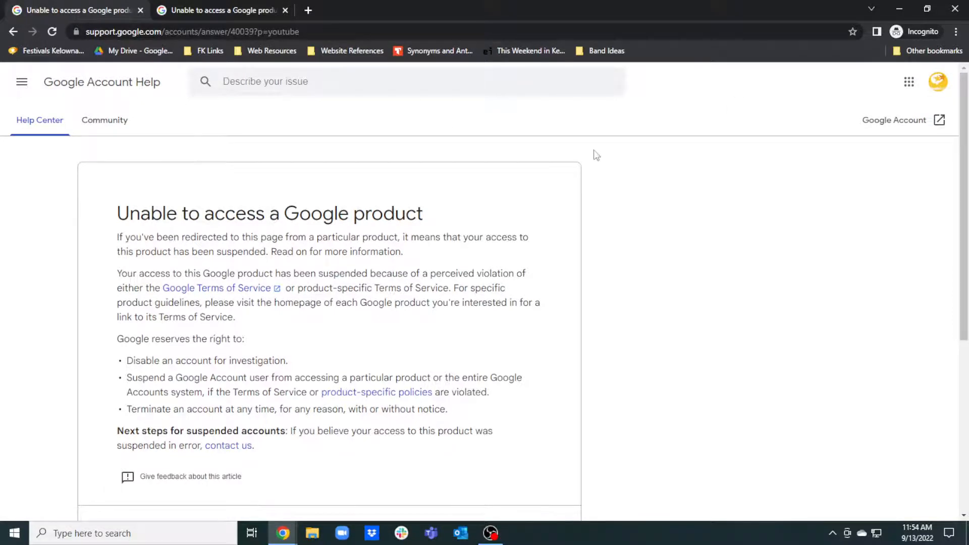
mouse_move(900, 106)
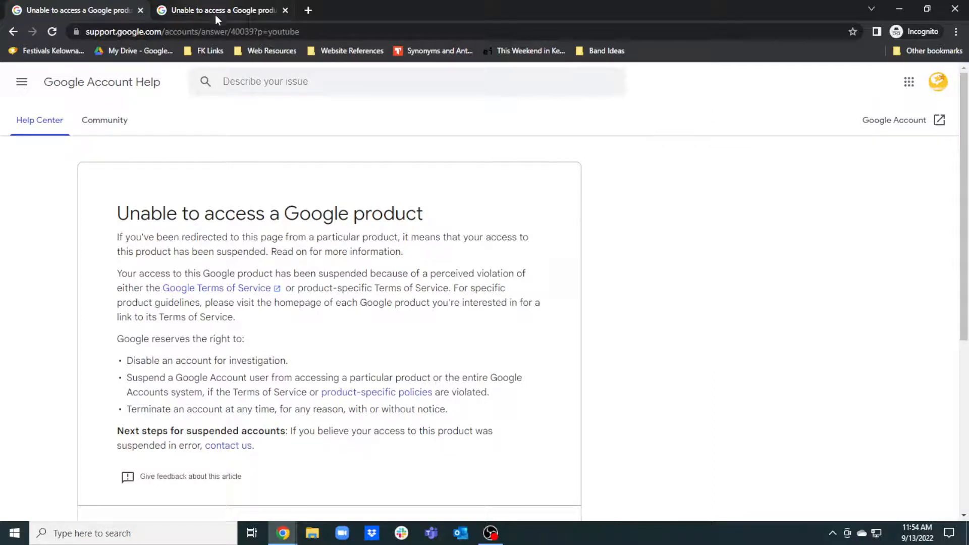
click(186, 31)
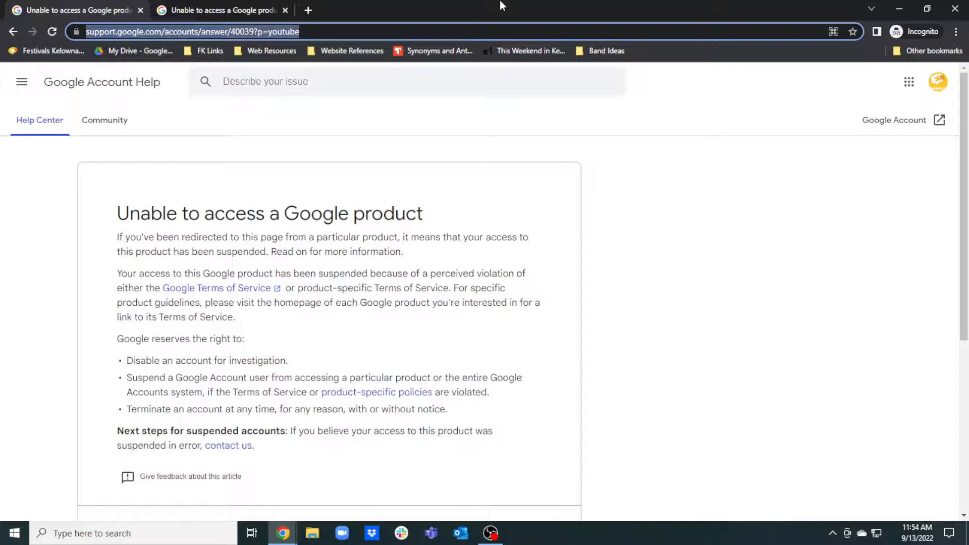
text(tv)
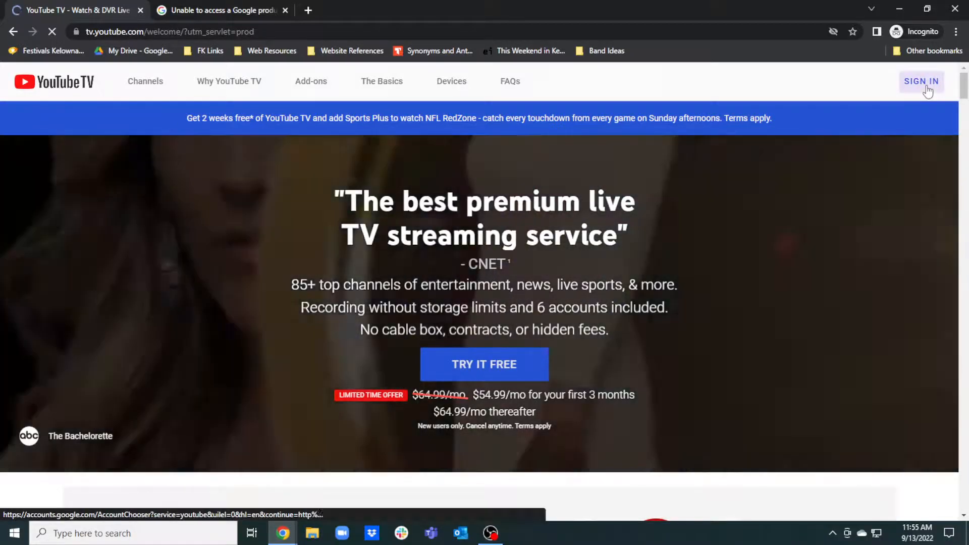
click(923, 80)
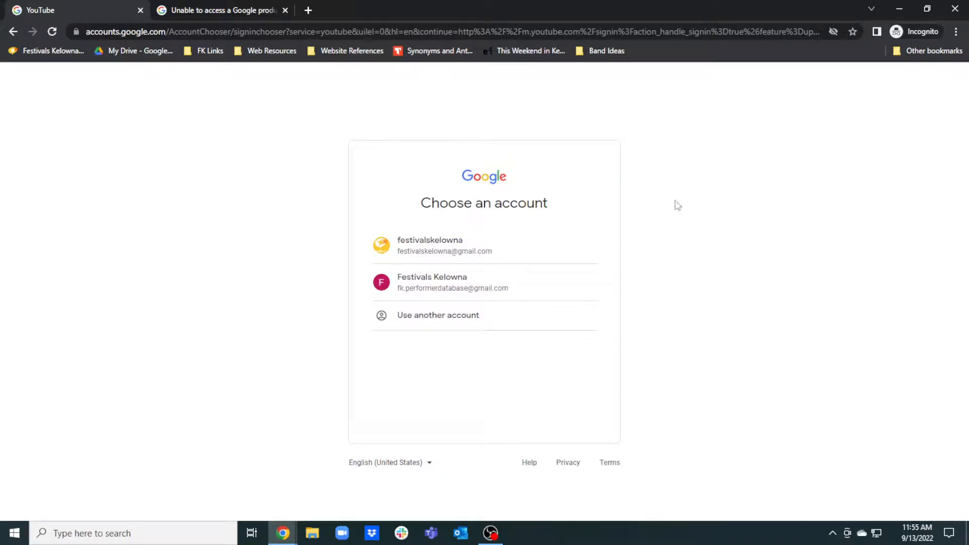
mouse_move(371, 254)
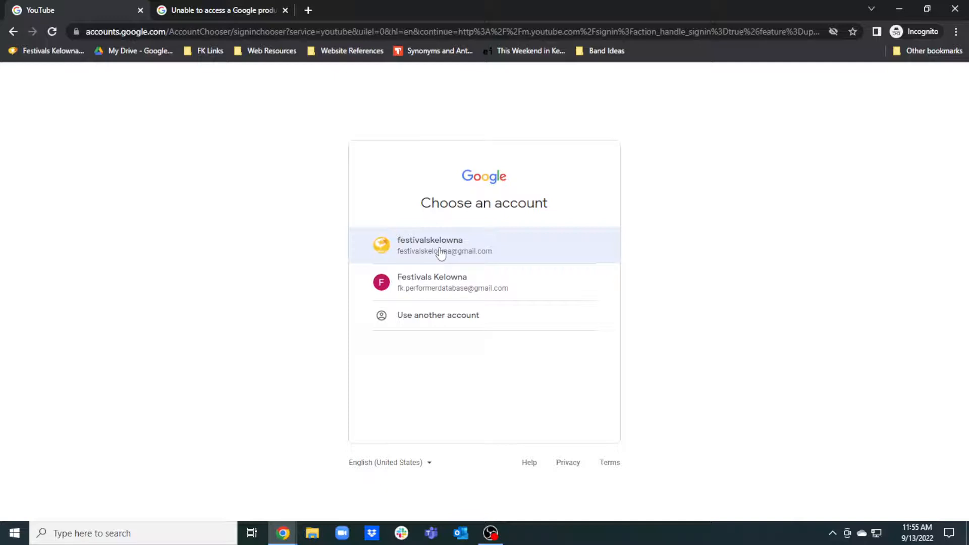
mouse_move(402, 283)
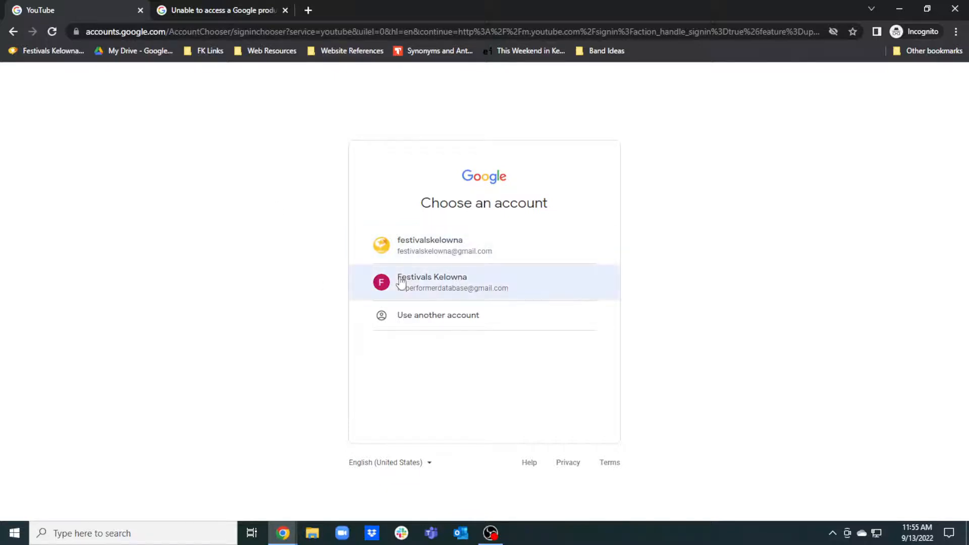
- Choose the secondary account, reaching the notice that YouTube TV is US-only
click(453, 283)
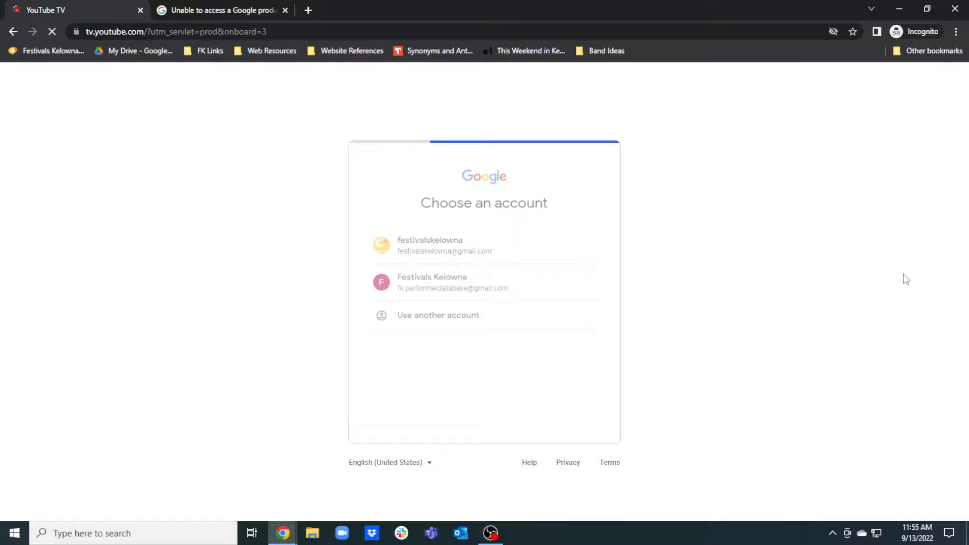
click(432, 282)
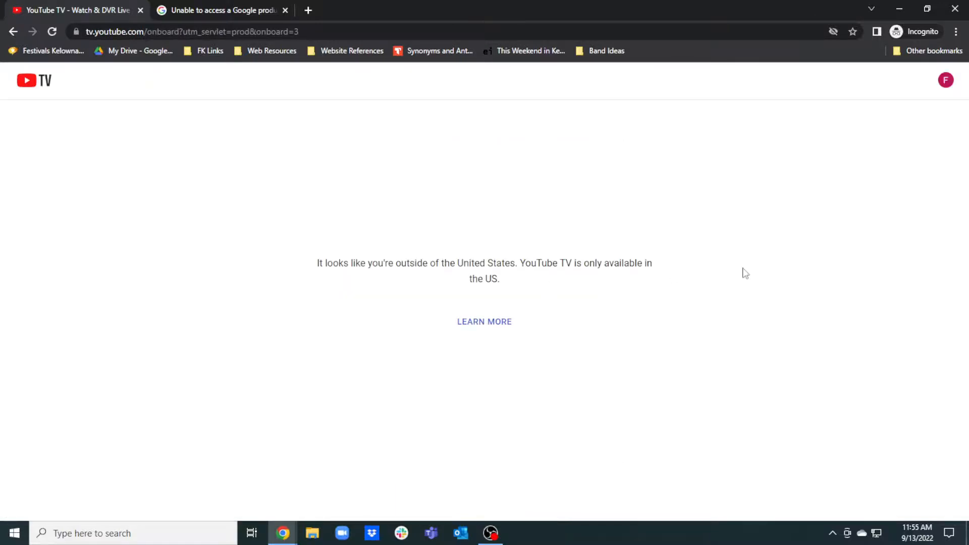
mouse_move(547, 243)
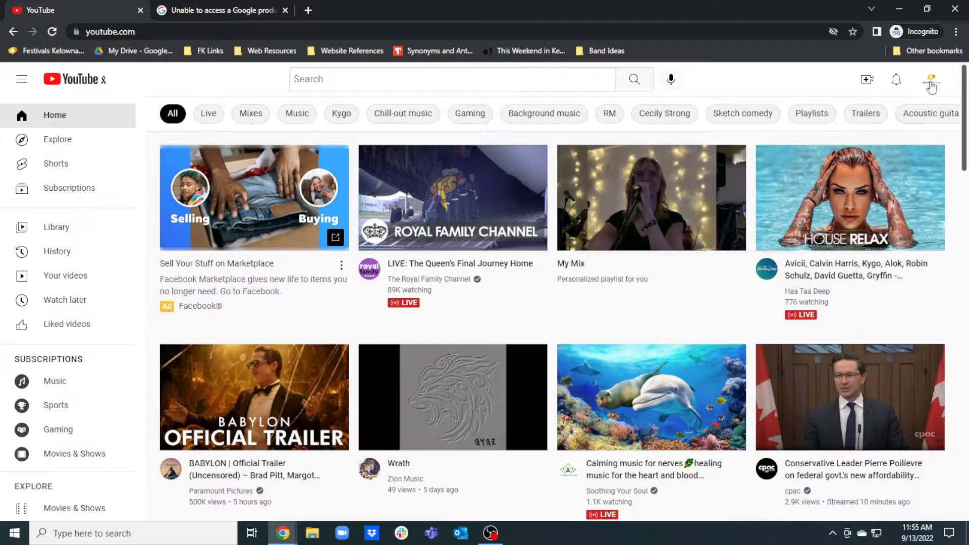
- Show YouTube's account menu confirming Festivals Kelowna is the signed-in account
click(929, 79)
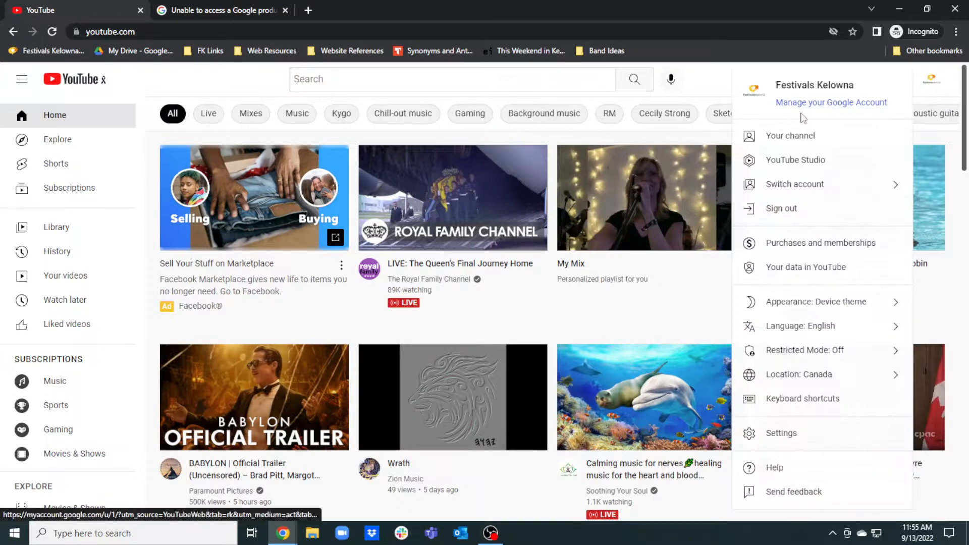
mouse_move(769, 107)
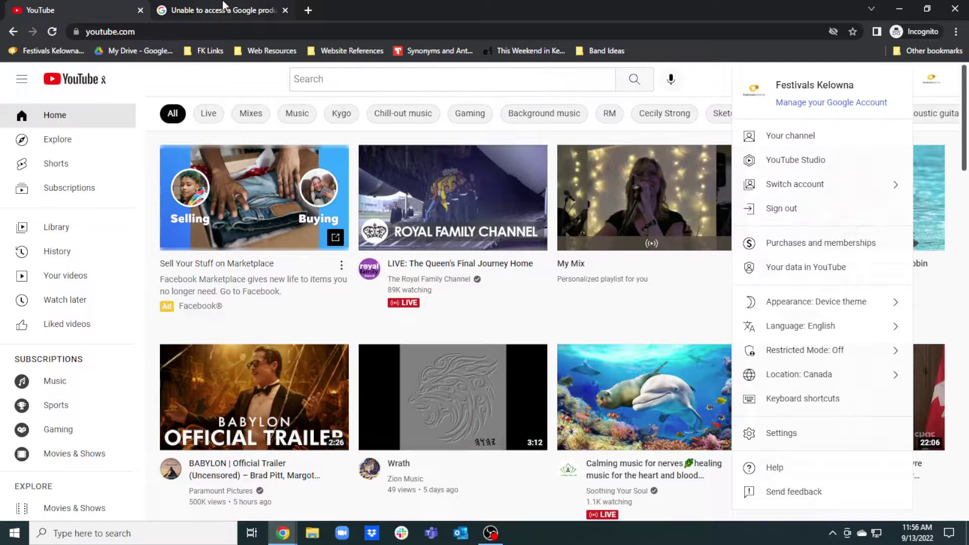
mouse_move(452, 198)
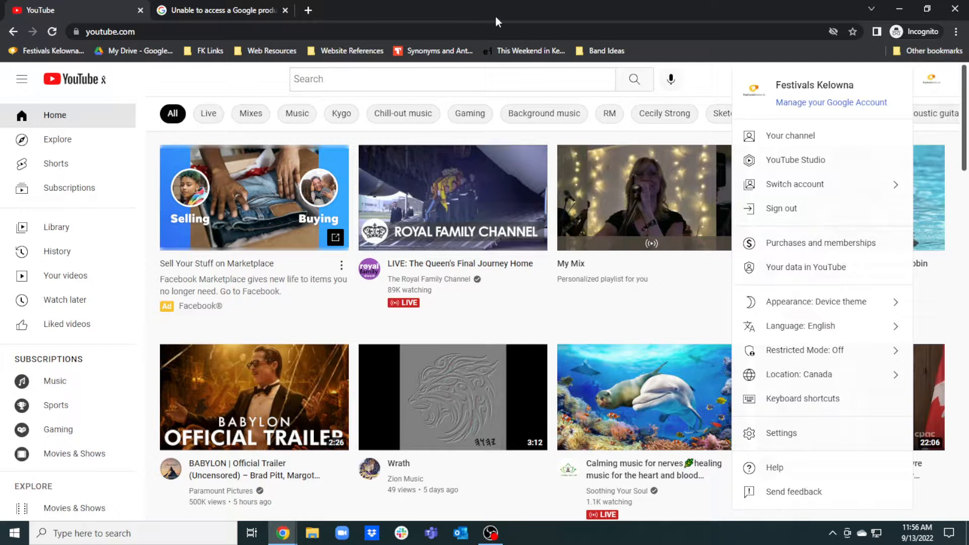
mouse_move(488, 16)
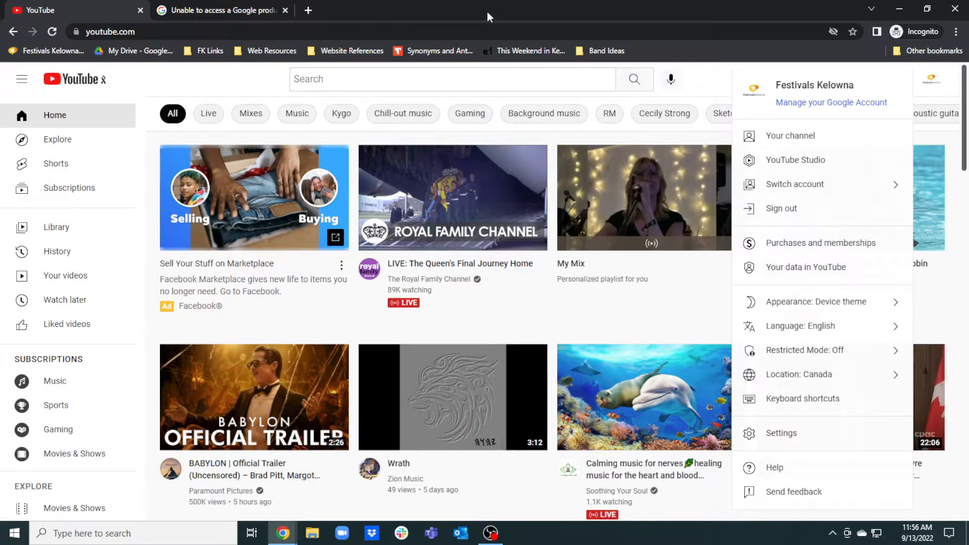